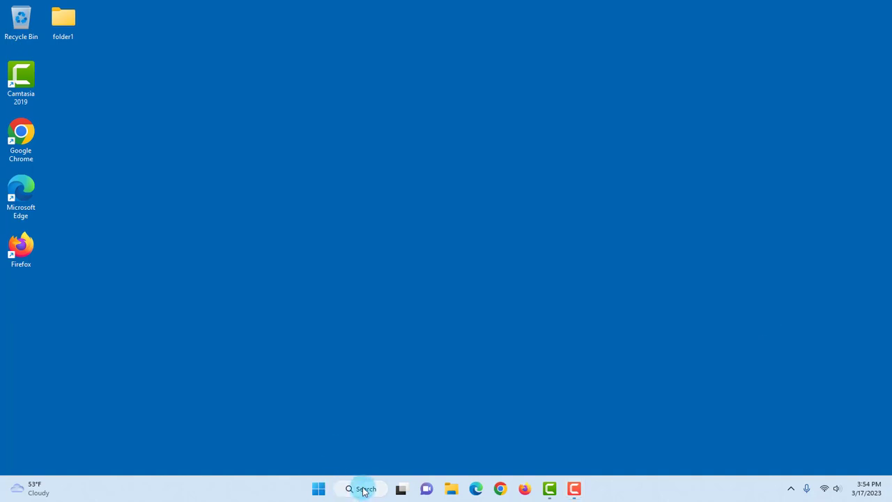
# Search for "about your PC" and launch the System About settings page.
pyautogui.write('about your PC')
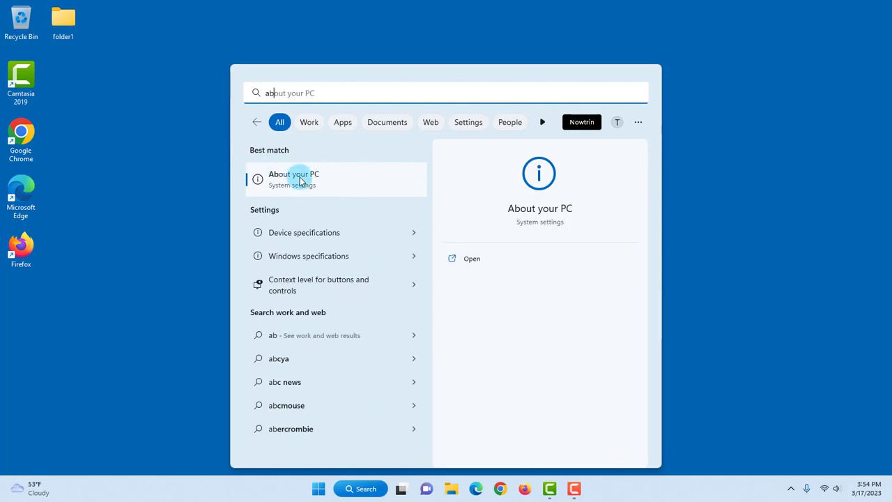
pyautogui.click(293, 179)
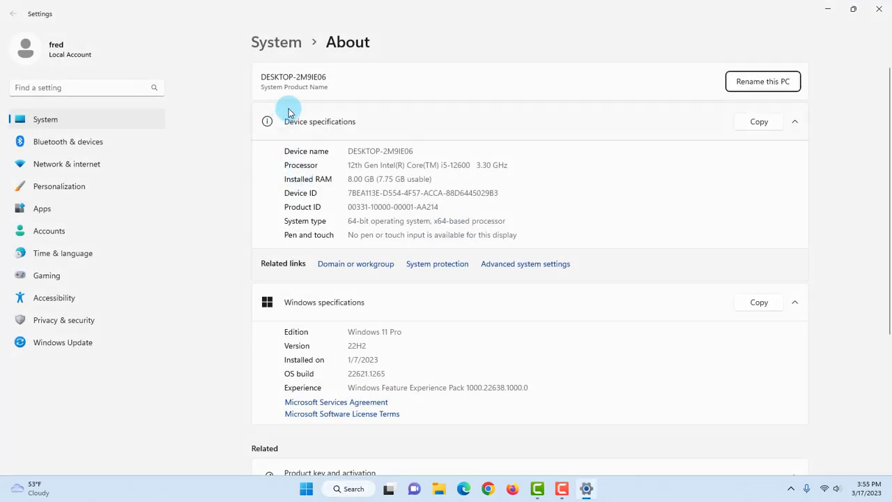
pyautogui.moveTo(705, 99)
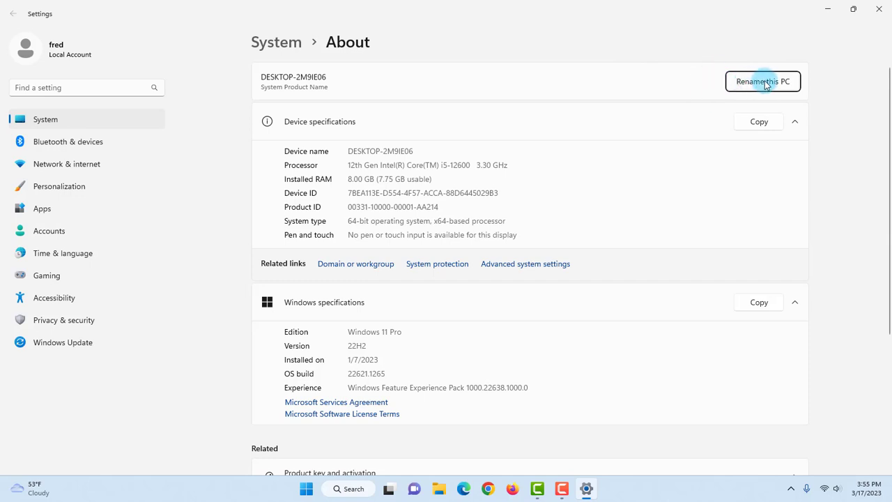
pyautogui.click(763, 80)
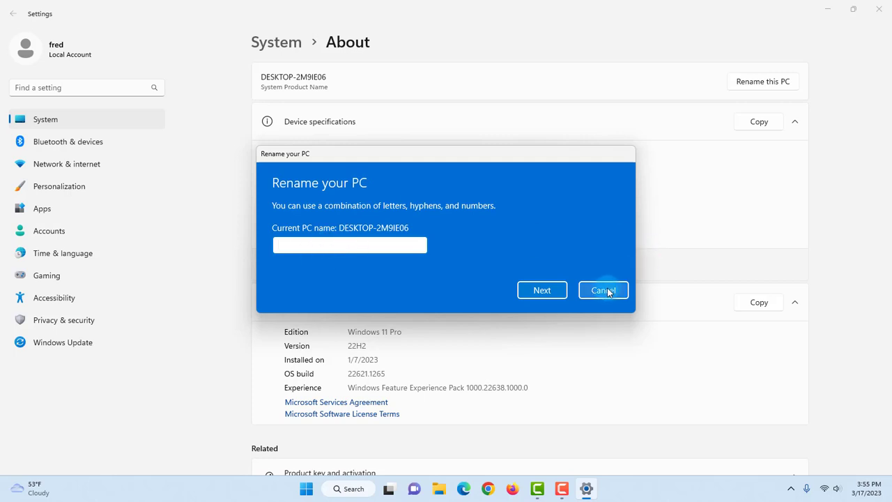
pyautogui.click(602, 290)
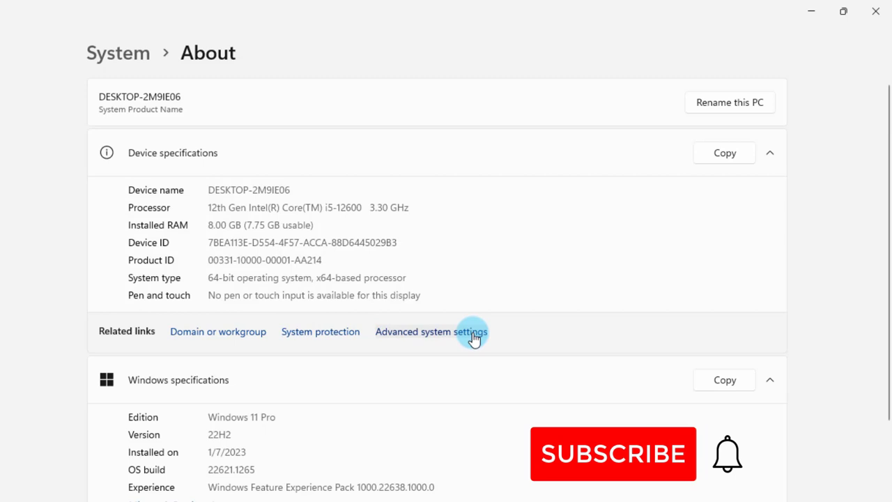
pyautogui.moveTo(205, 336)
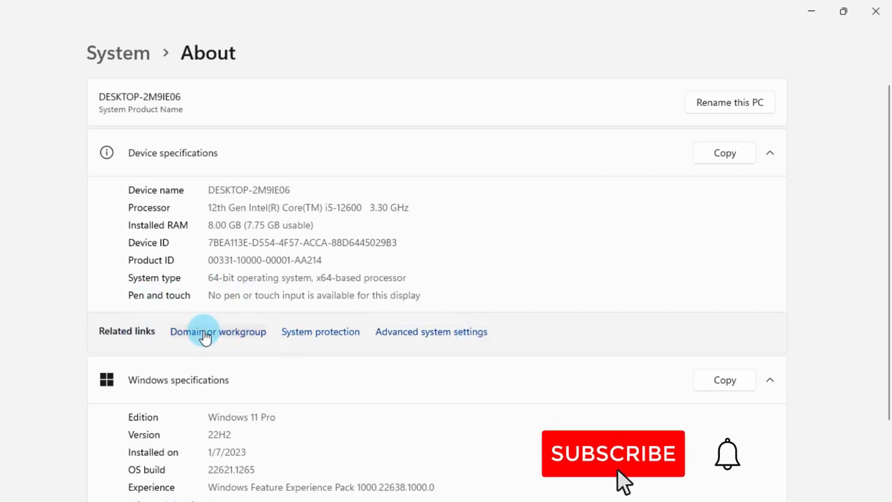
pyautogui.click(217, 332)
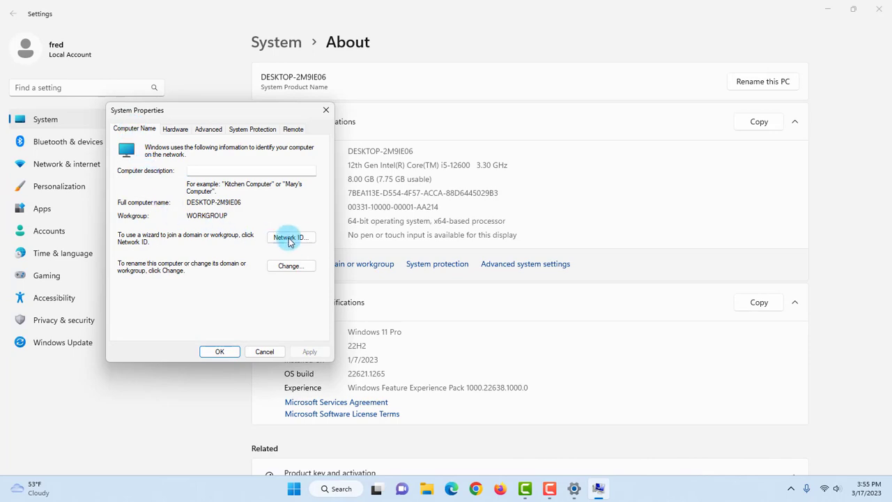
pyautogui.click(290, 237)
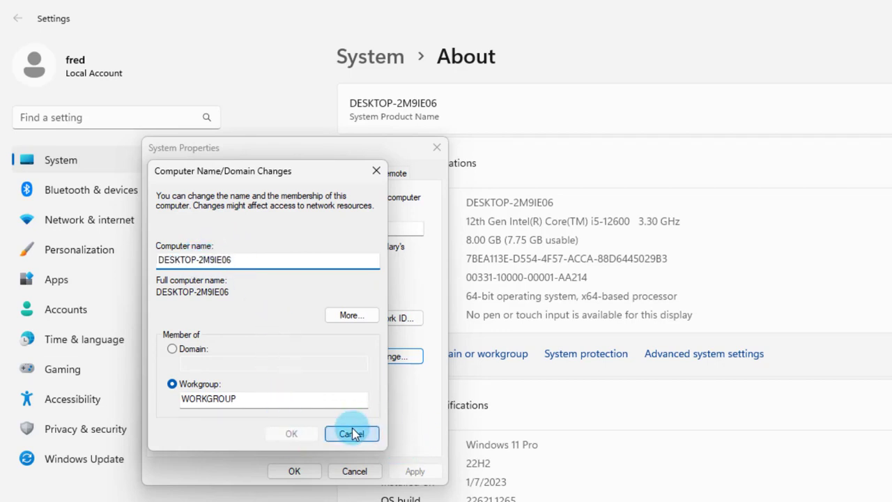
pyautogui.click(351, 433)
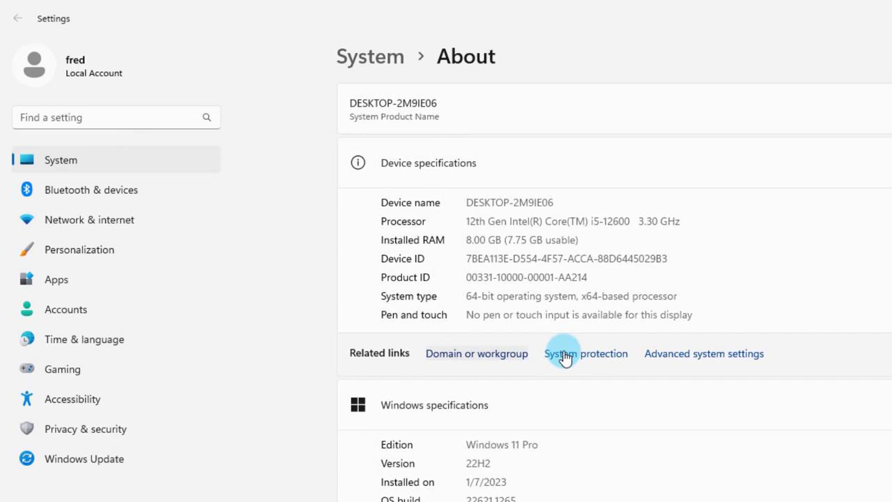
pyautogui.click(586, 354)
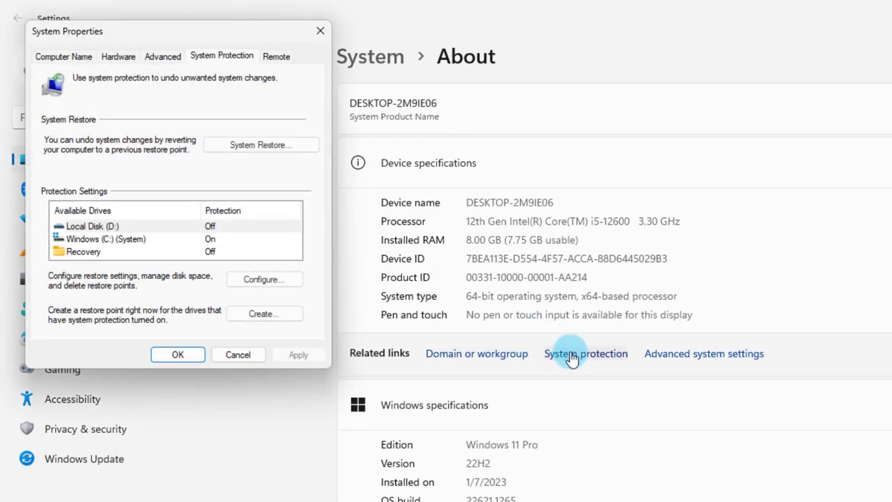
pyautogui.click(64, 55)
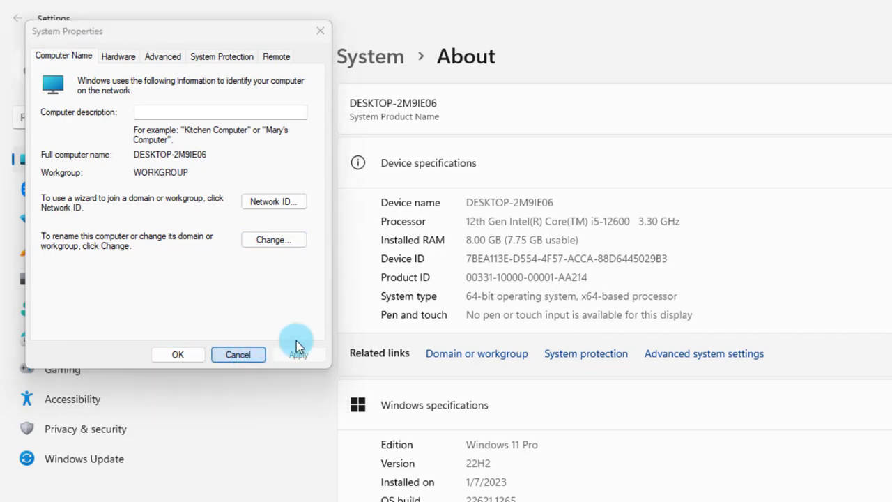
pyautogui.click(237, 354)
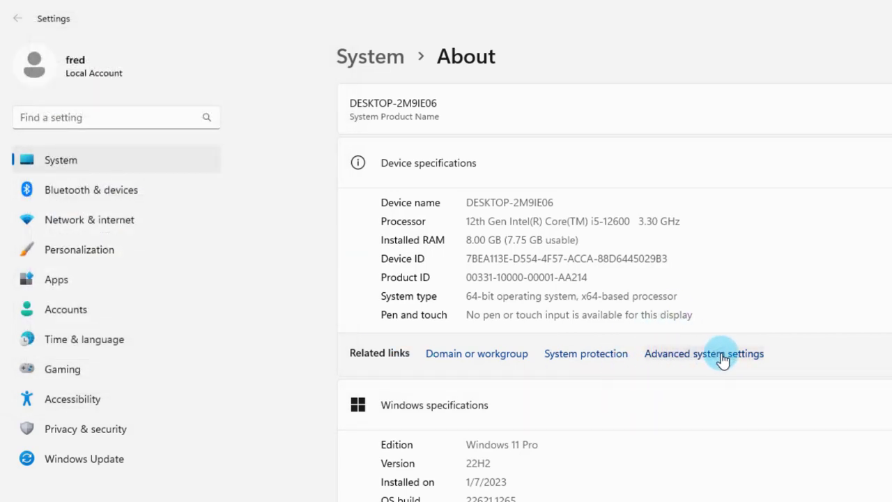
# Reach the Computer Name/Domain Changes dialog through Advanced system settings and the Computer Name properties.
pyautogui.click(704, 354)
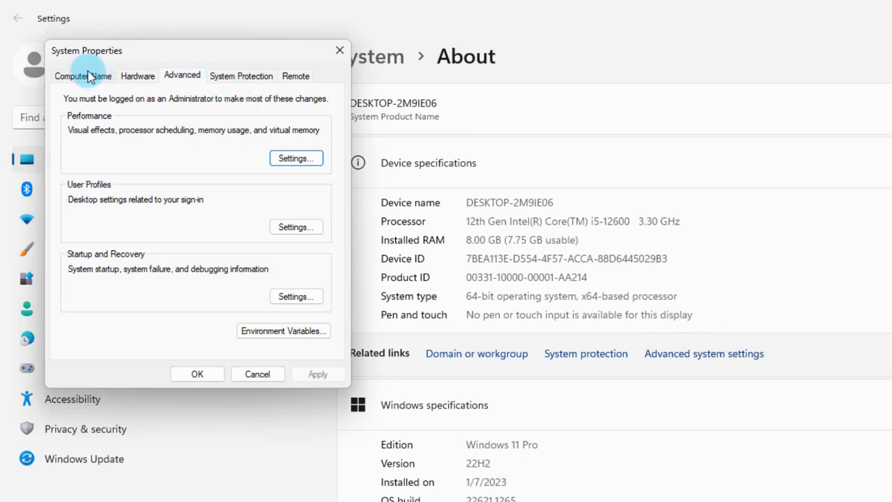
pyautogui.click(82, 75)
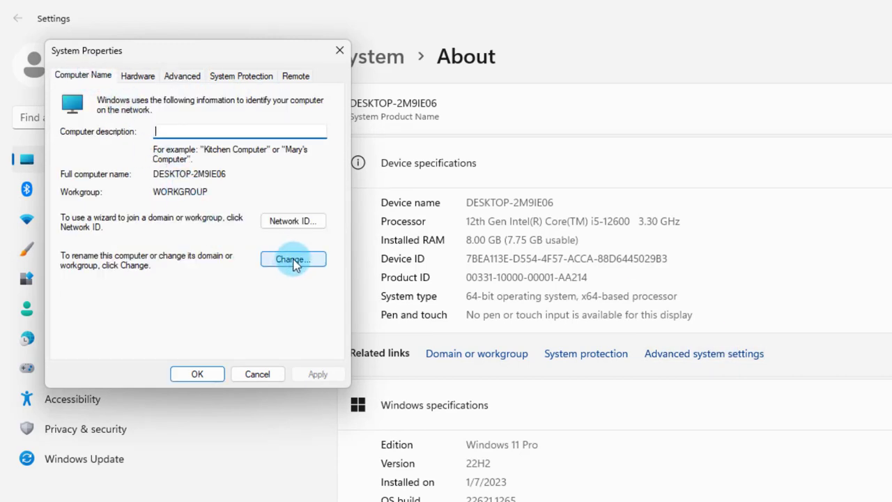
pyautogui.click(293, 258)
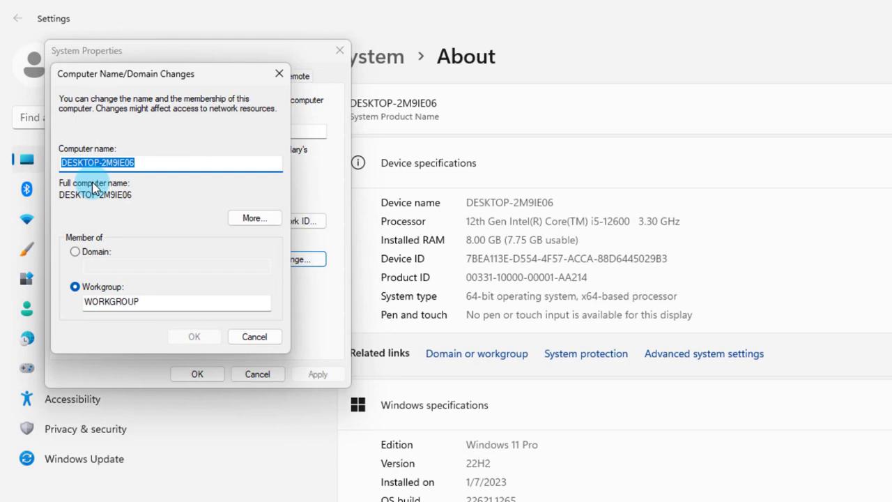